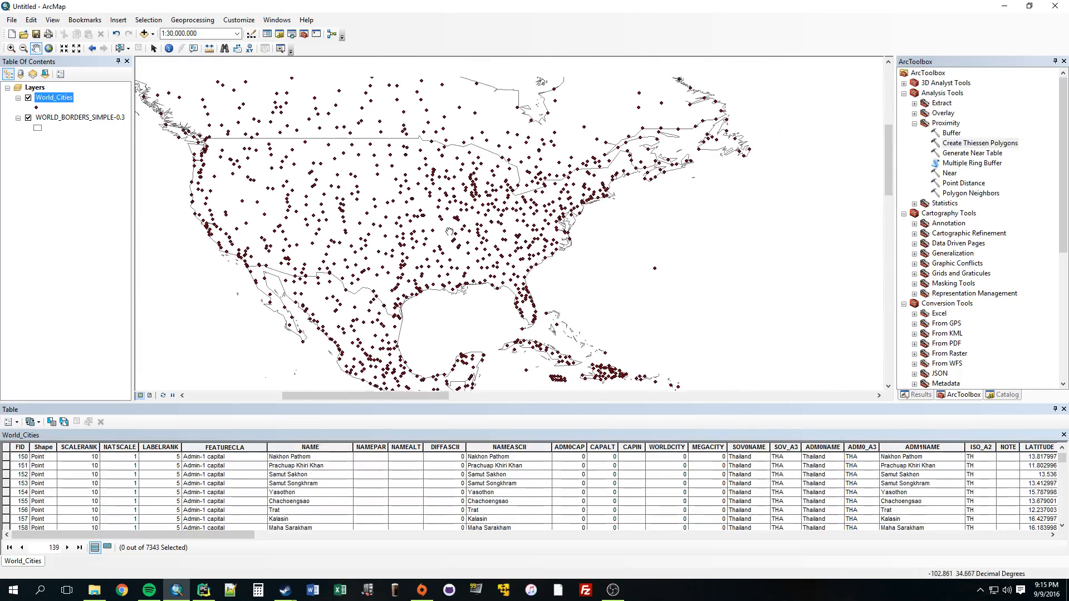
# Step: Zoom the map out from North America to show city points across the world
pyautogui.click(203, 591)
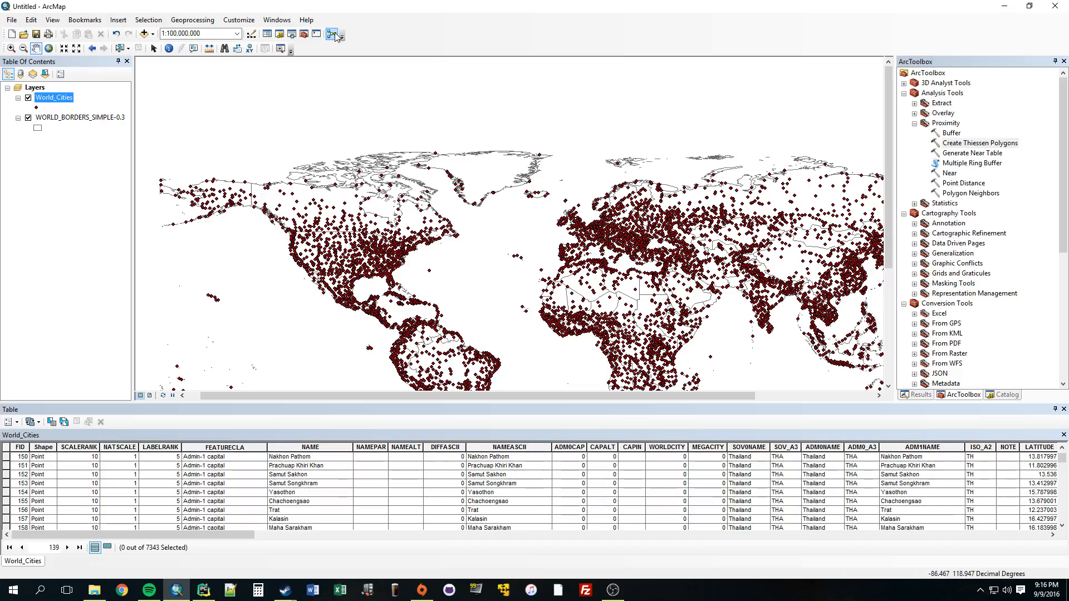
# Step: Start an empty ModelBuilder model and close it again, returning to North America's cities
pyautogui.click(328, 34)
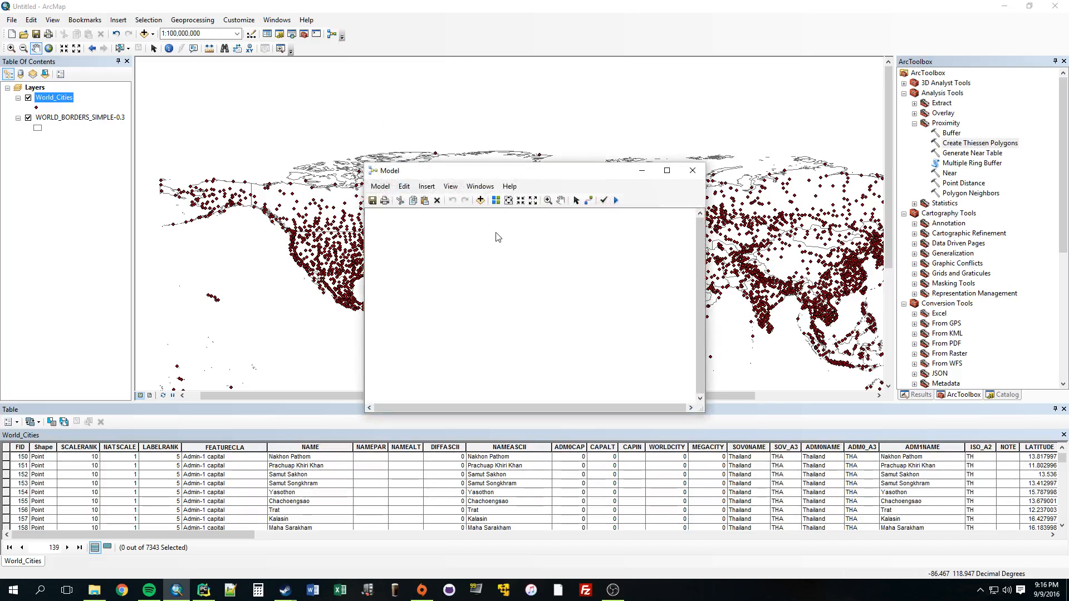
pyautogui.click(692, 169)
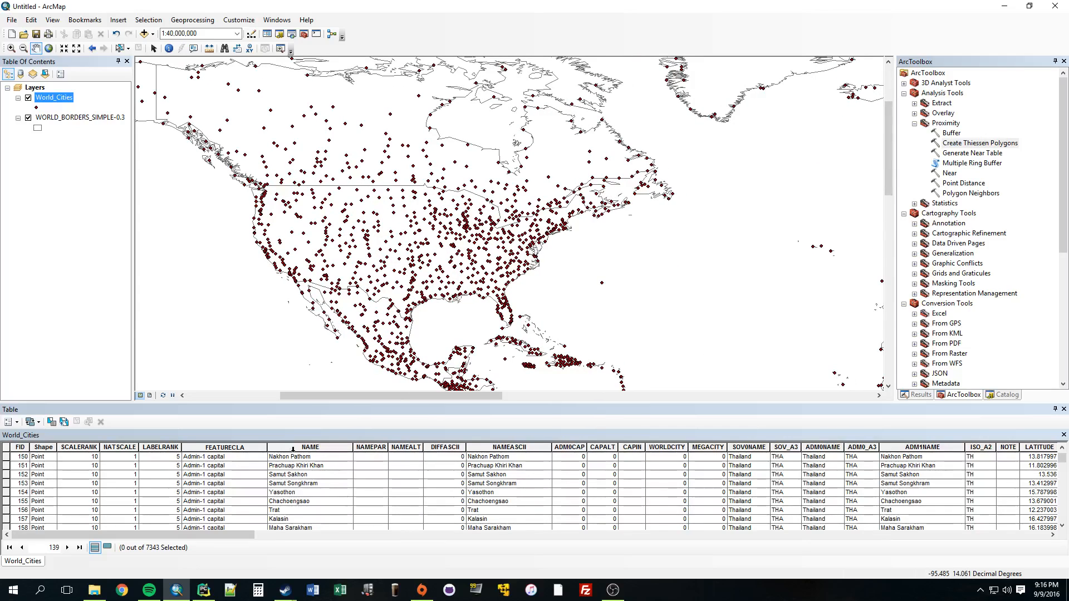
pyautogui.moveTo(311, 482)
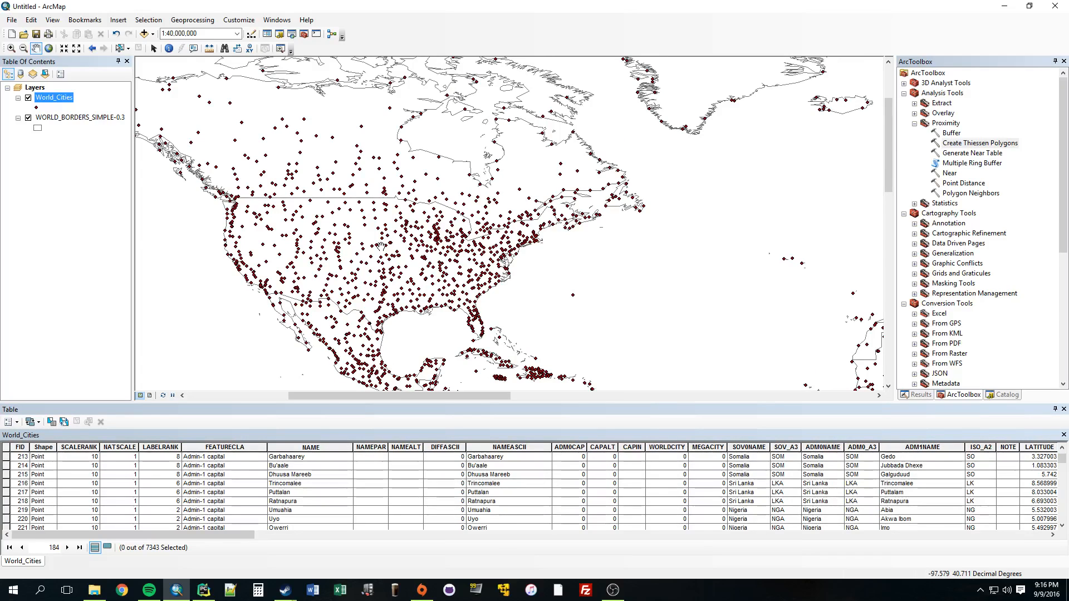
pyautogui.moveTo(394, 242)
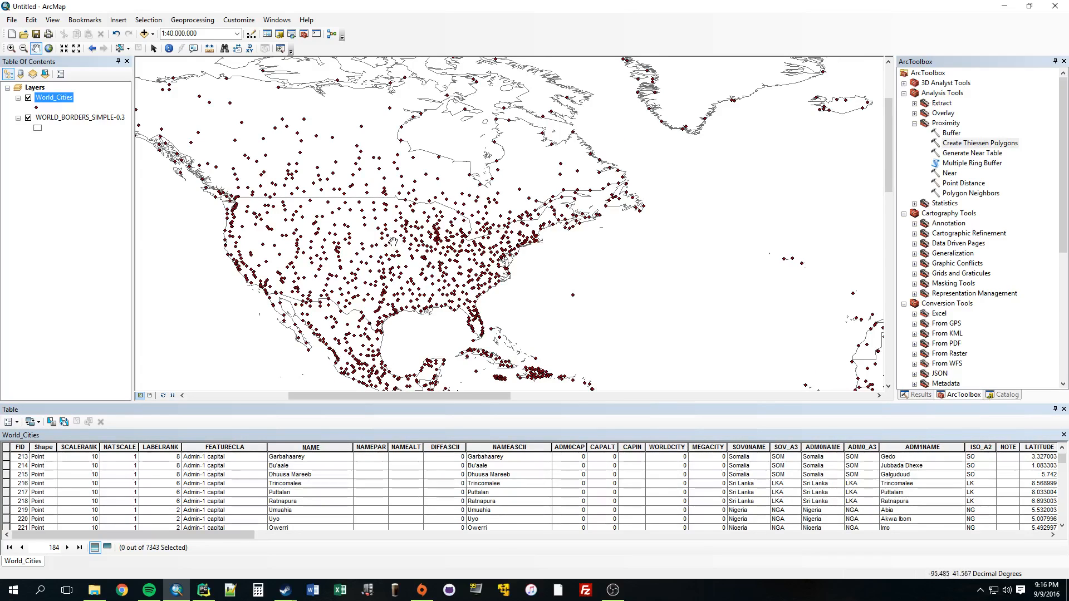
pyautogui.moveTo(383, 275)
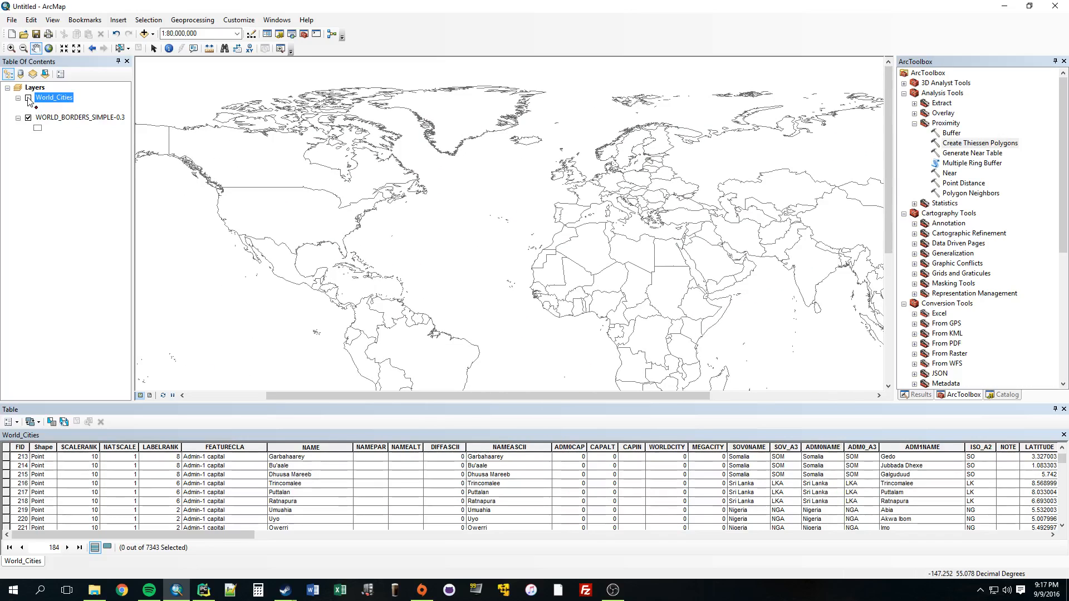
# Step: Turn the World_Cities layer back on and switch to Chrome for a blank tab
pyautogui.click(28, 96)
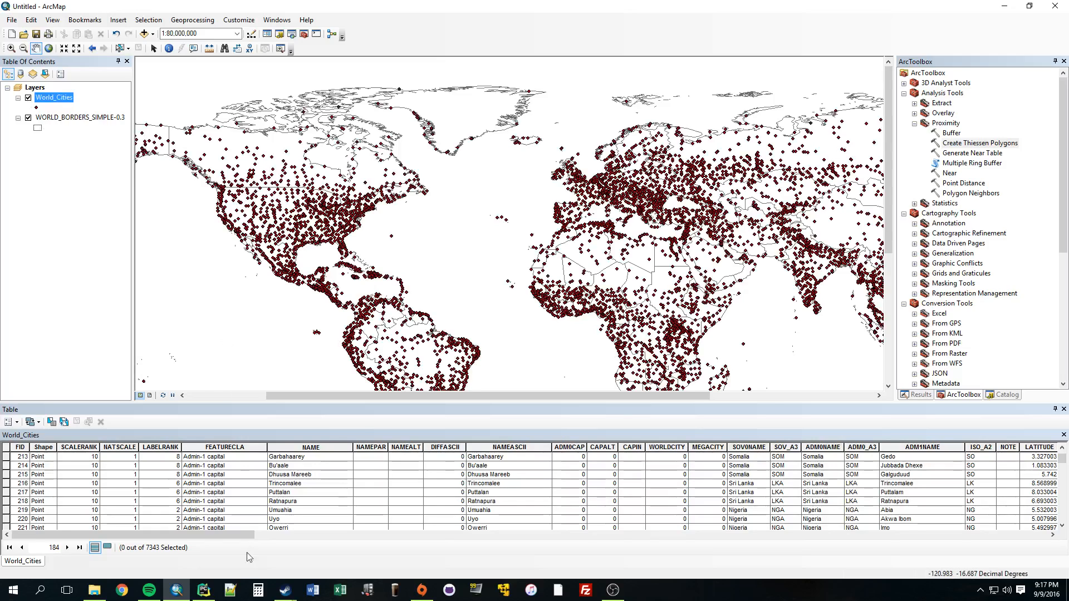
pyautogui.click(121, 590)
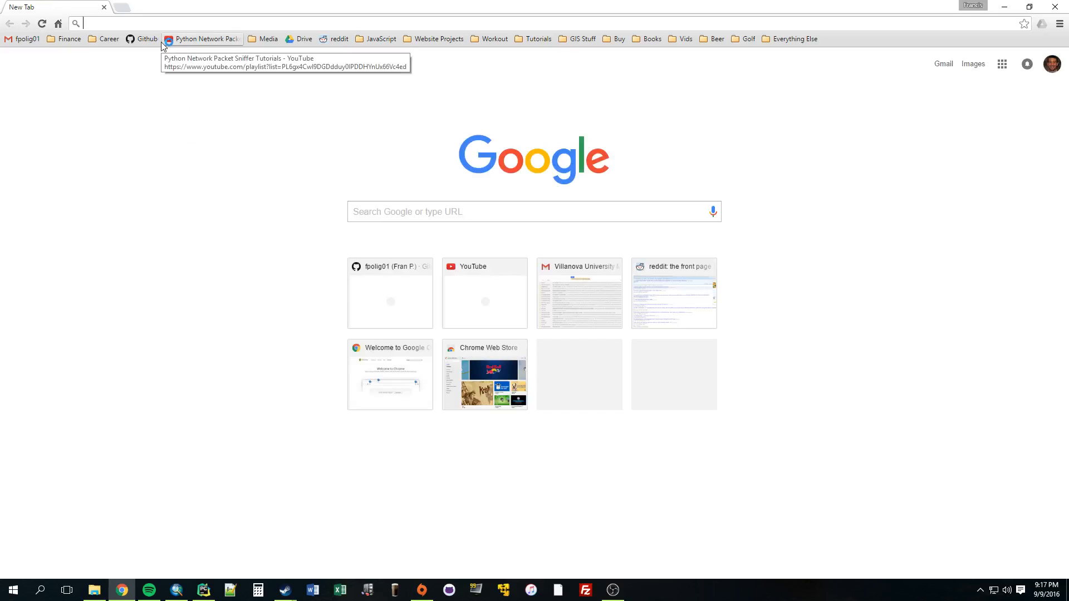
# Step: Search 'natural earth' and reach the 1:10m Large scale Cultural vectors page
pyautogui.write('natura l')
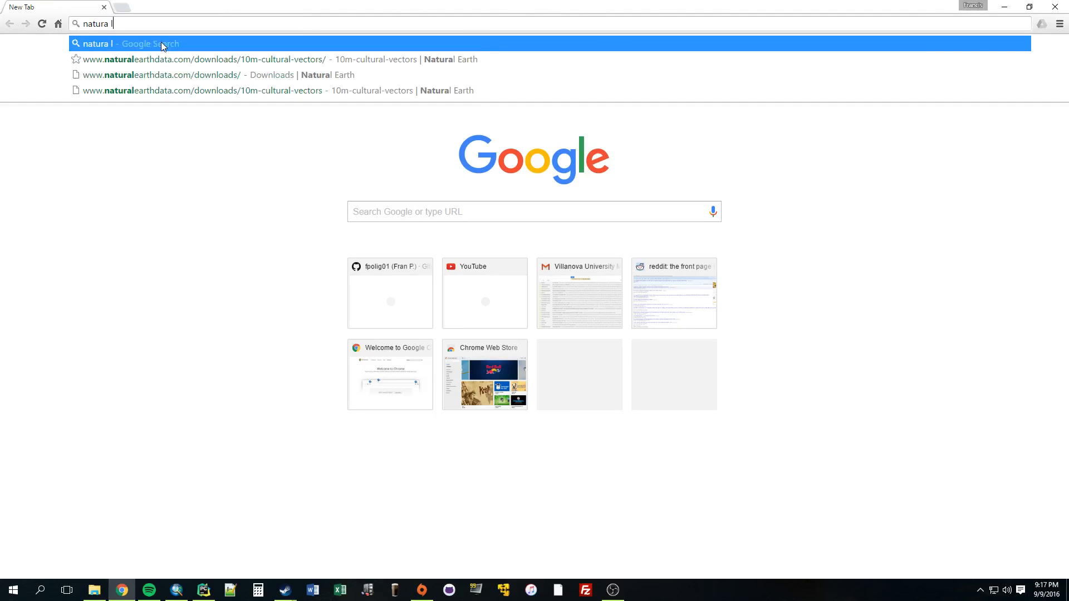
pyautogui.write('earth')
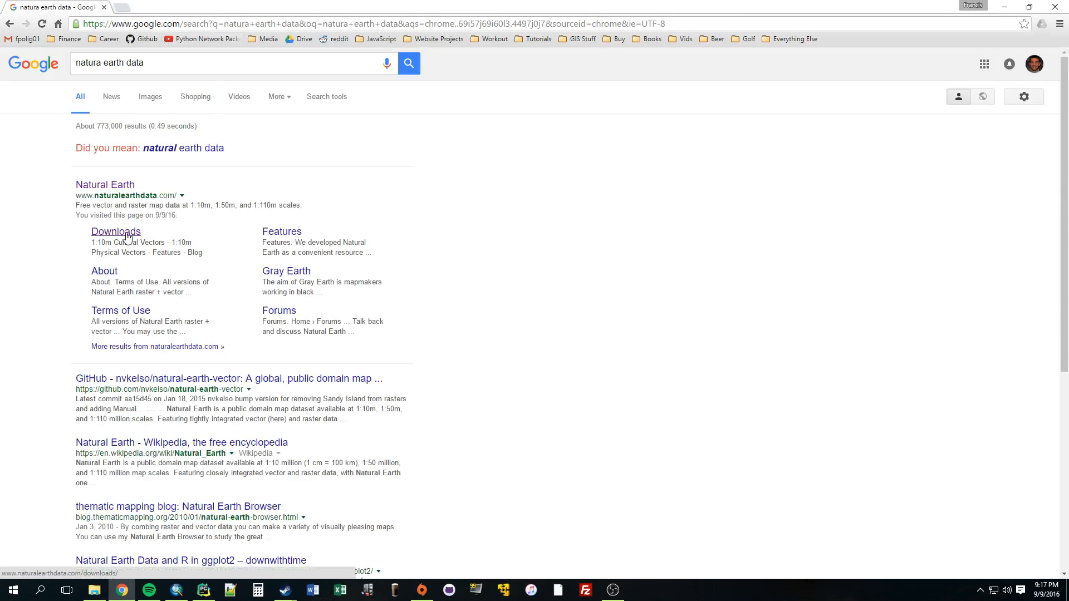
pyautogui.click(114, 231)
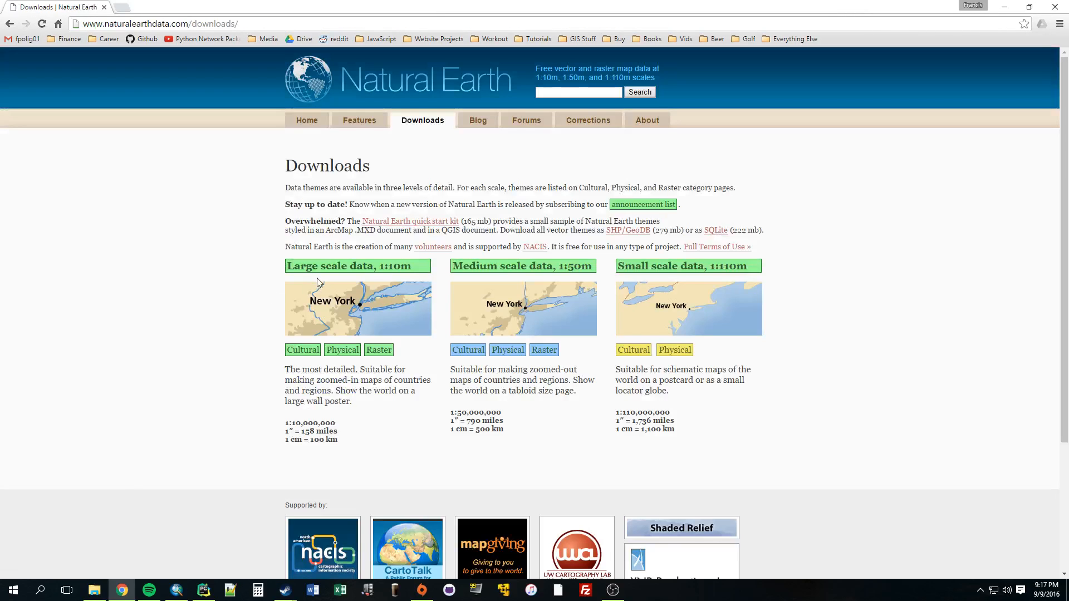
pyautogui.doubleClick(316, 266)
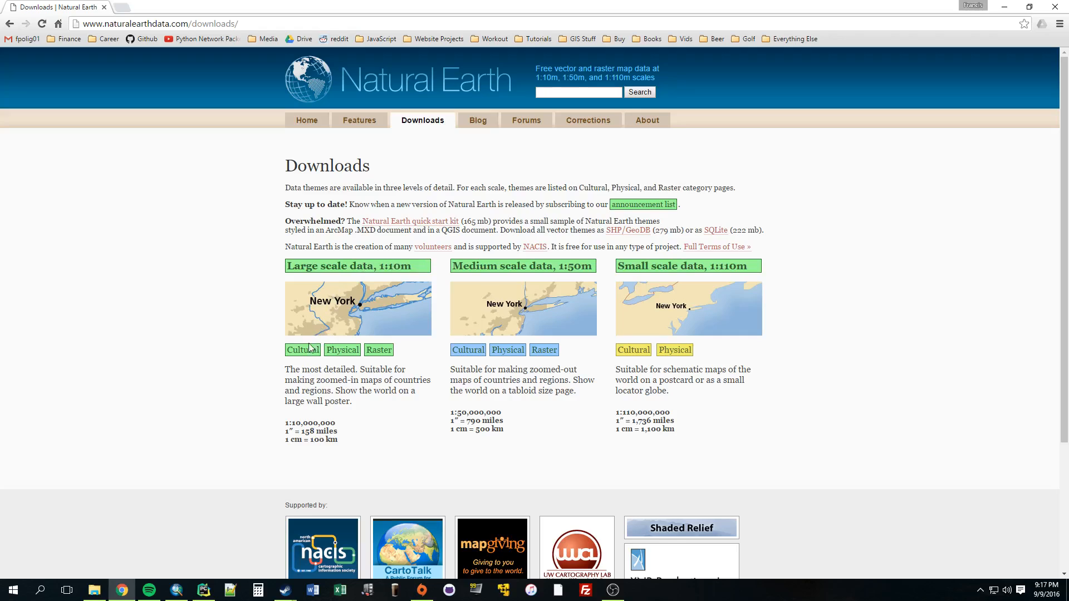
pyautogui.click(302, 350)
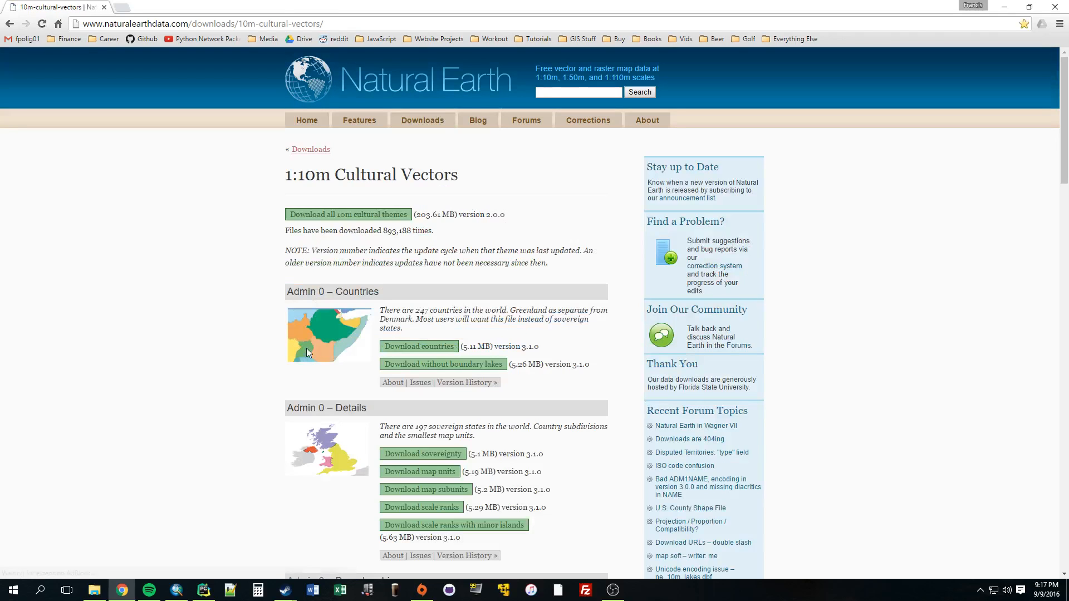
pyautogui.scroll(-3)
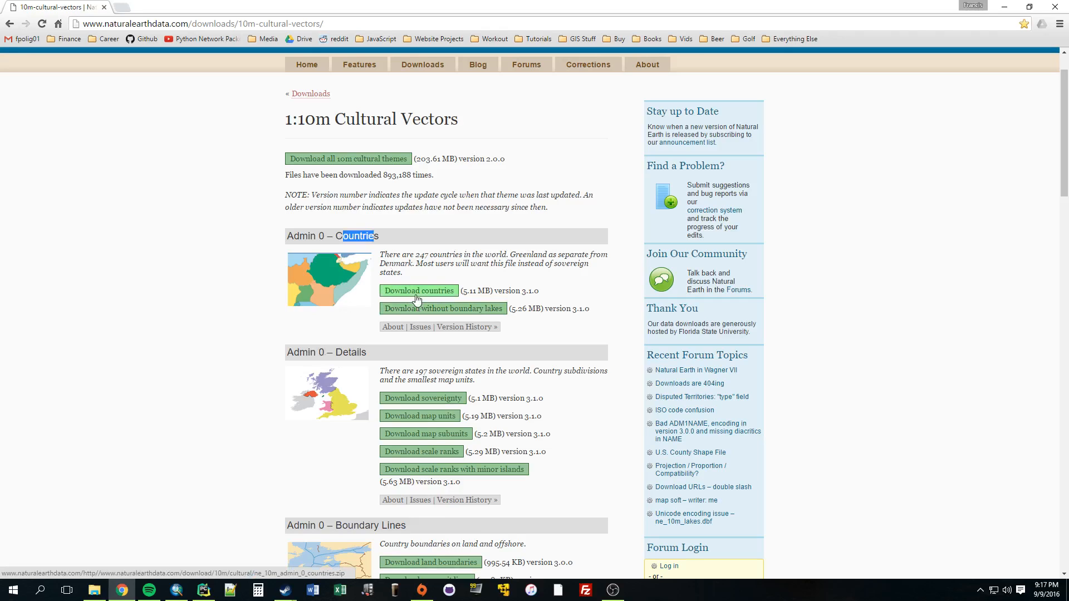
# Step: Download the Admin 0 countries and populated places shapefile zips, then go to File Explorer
pyautogui.click(420, 290)
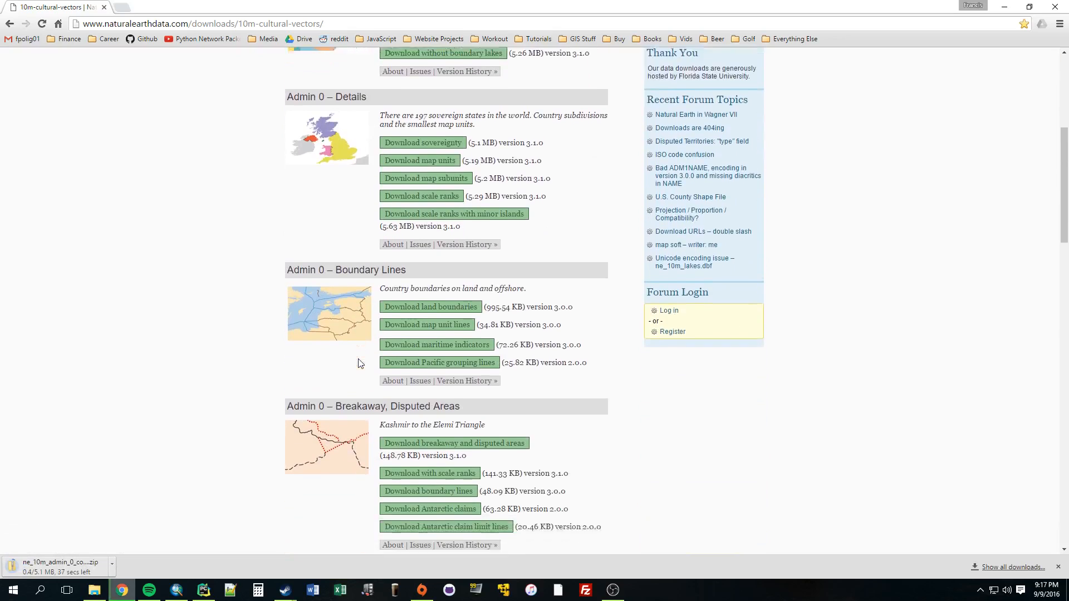
pyautogui.scroll(-3)
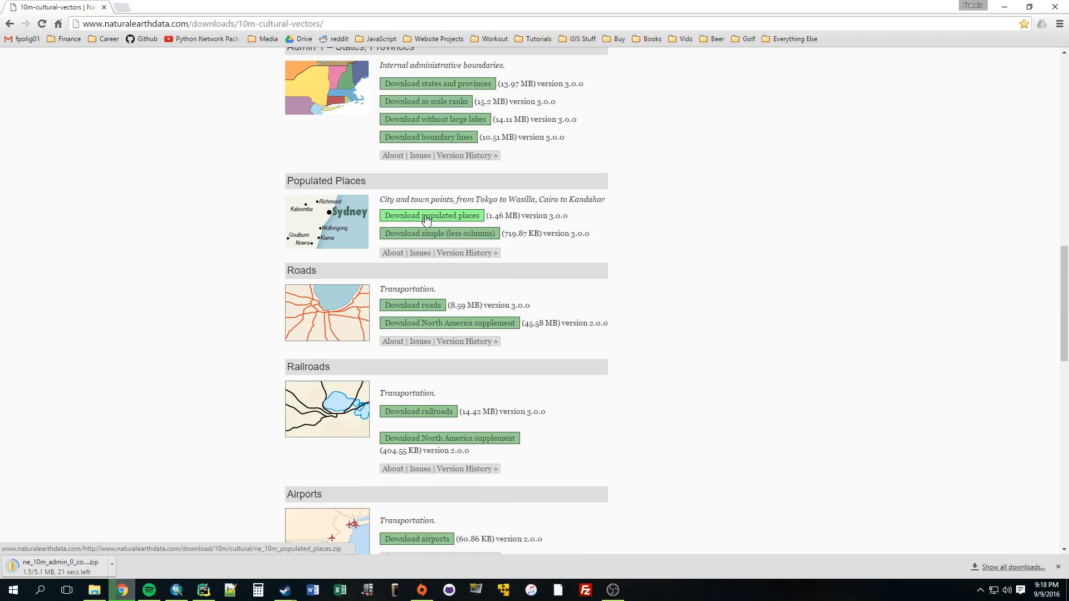
pyautogui.click(430, 215)
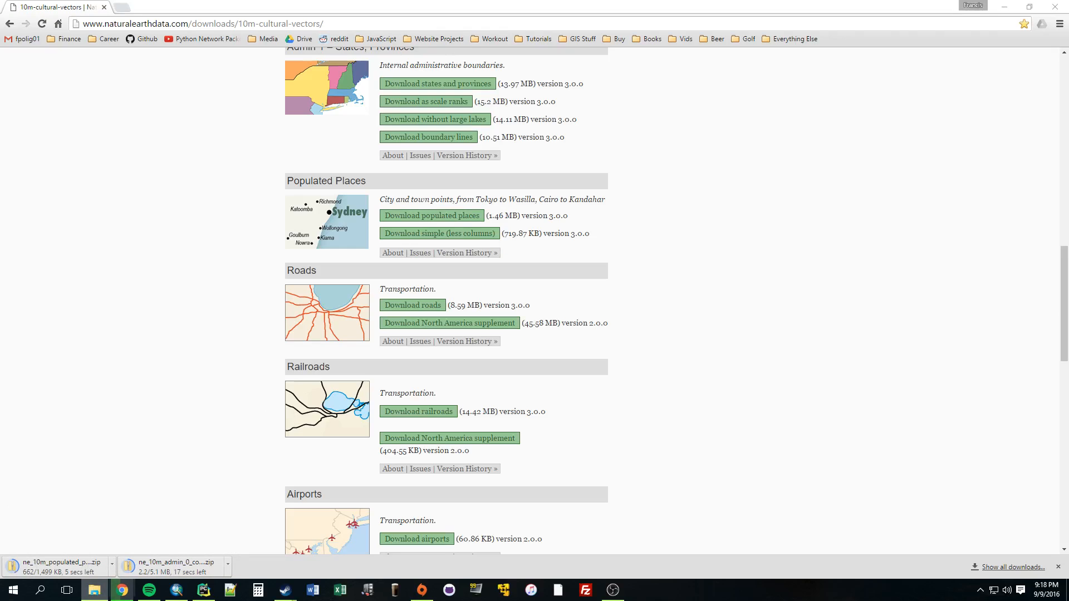
pyautogui.rightClick(96, 589)
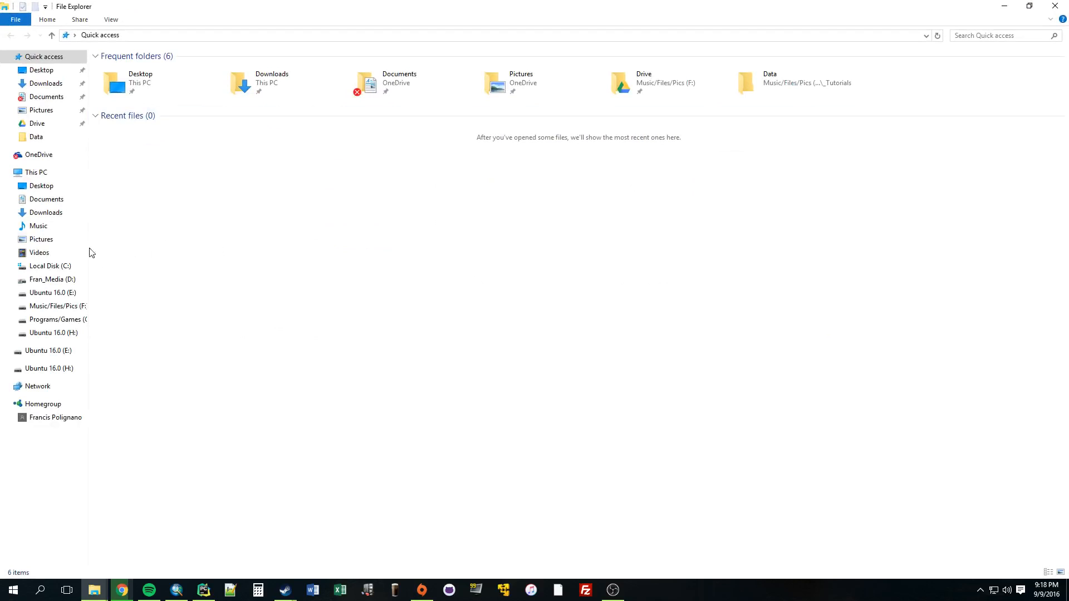
# Step: Browse the GIS drive into _Tutorials and check the empty Data folder
pyautogui.click(36, 171)
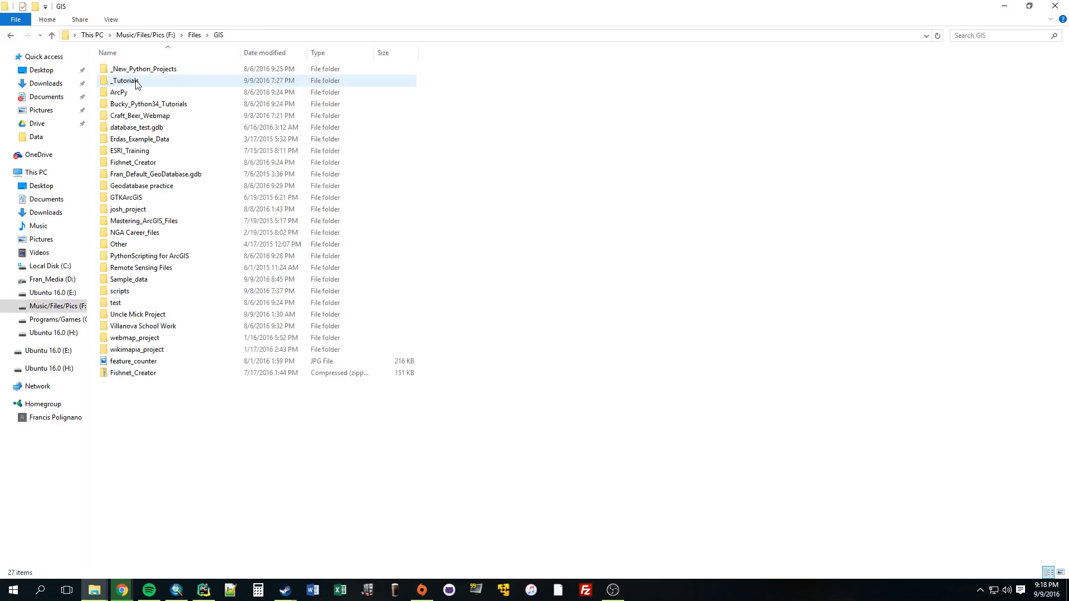
pyautogui.doubleClick(124, 80)
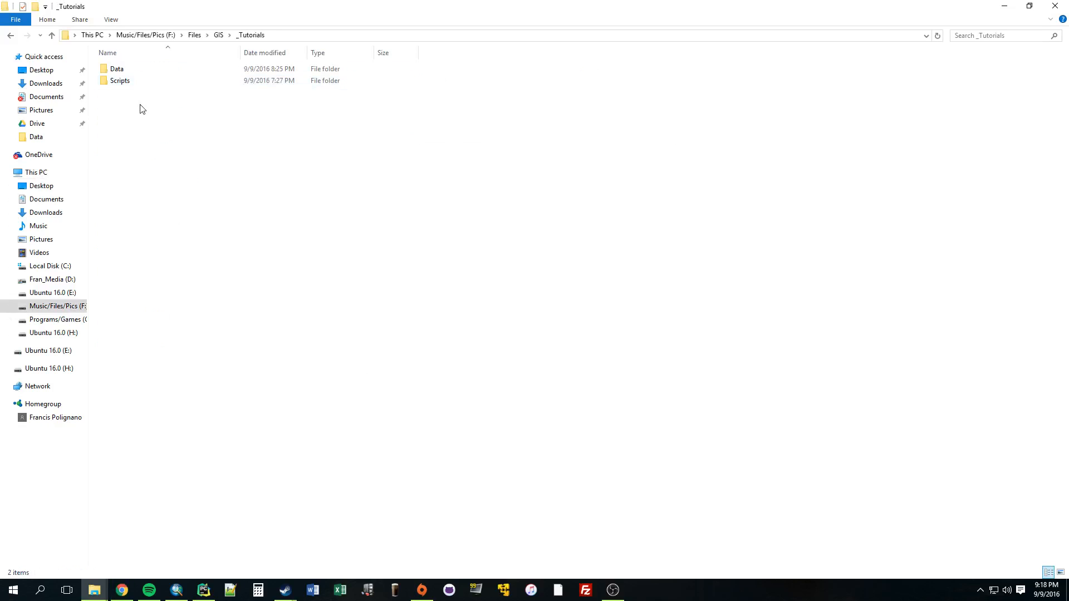
pyautogui.doubleClick(117, 68)
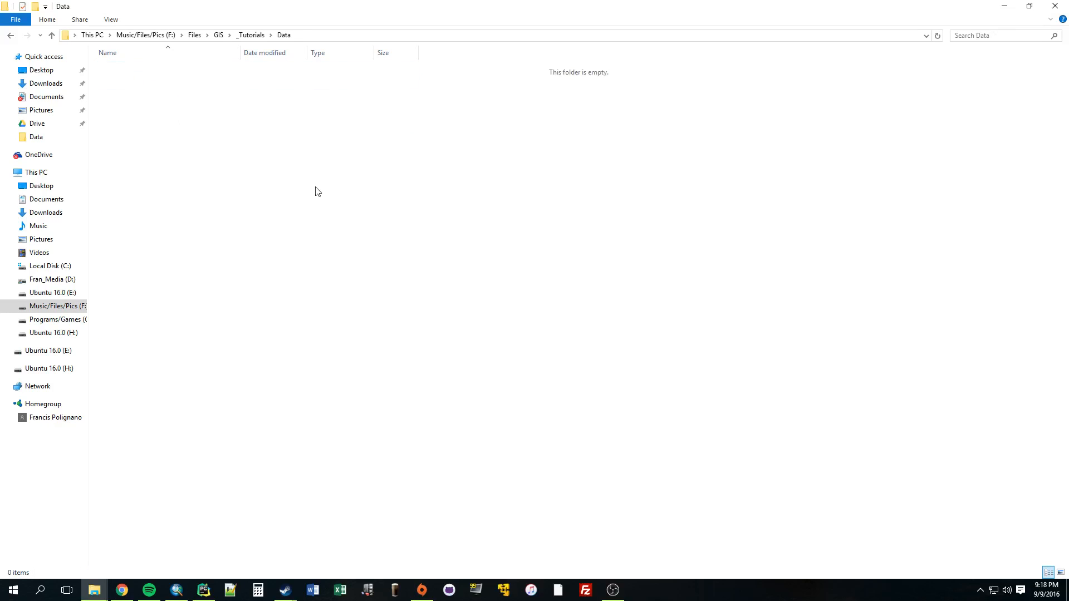
pyautogui.click(249, 35)
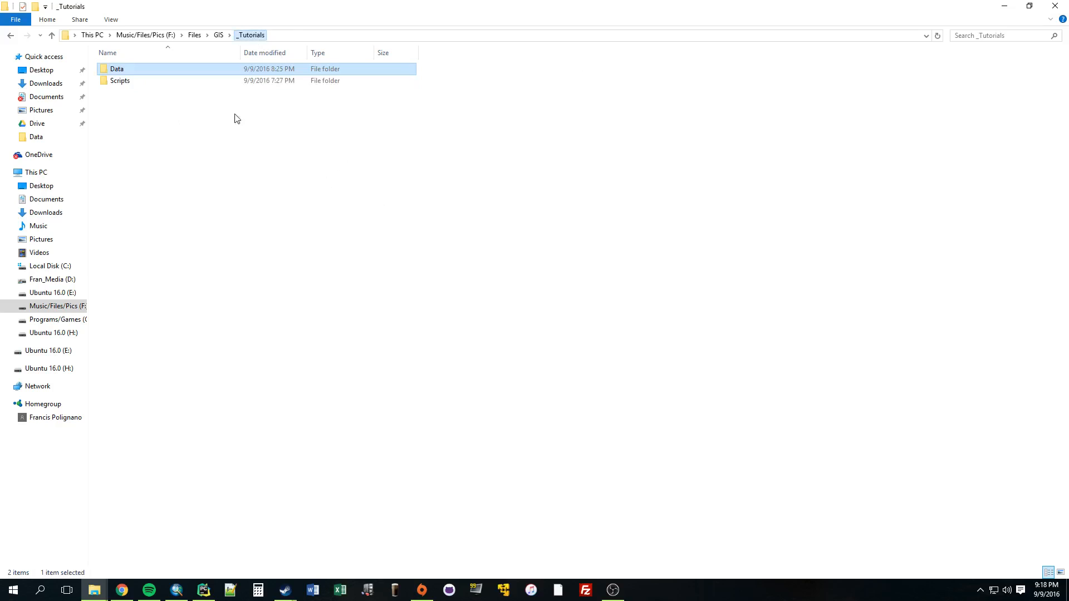
# Step: Check the empty Scripts folder, return to _Tutorials and start a new folder there
pyautogui.doubleClick(119, 80)
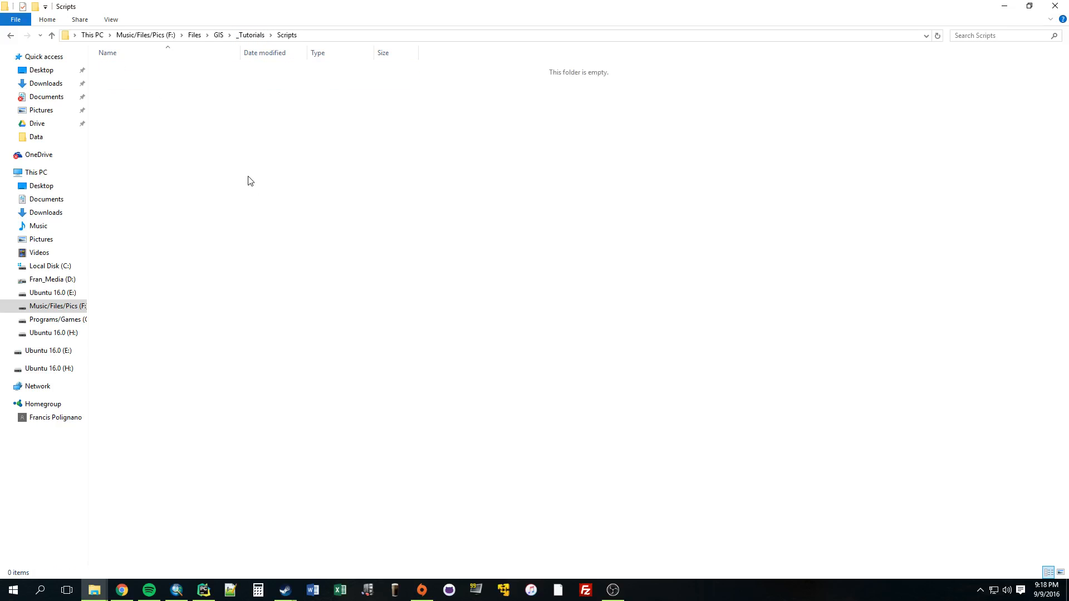
pyautogui.click(251, 35)
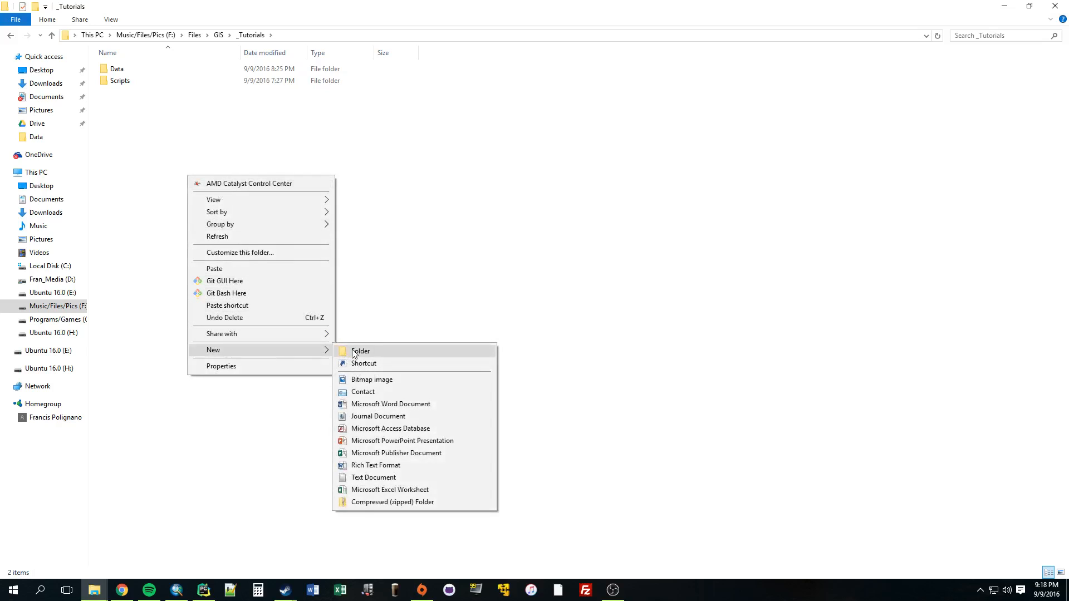
pyautogui.click(360, 351)
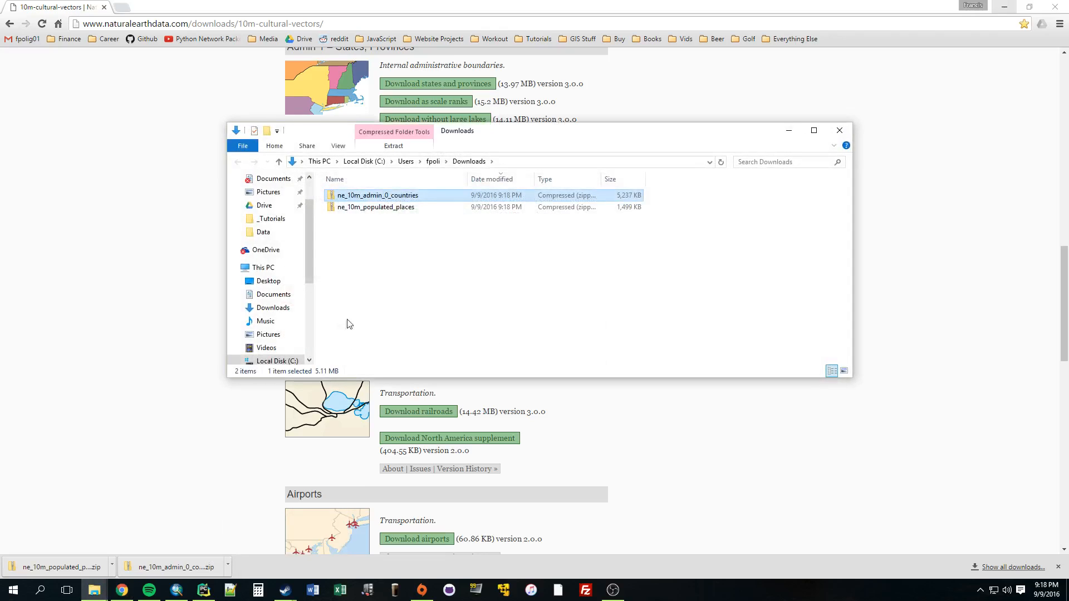
# Step: Extract the ne_10m_admin_0_countries zip into F:\Files\GIS\_Tutorials\Data
pyautogui.rightClick(378, 196)
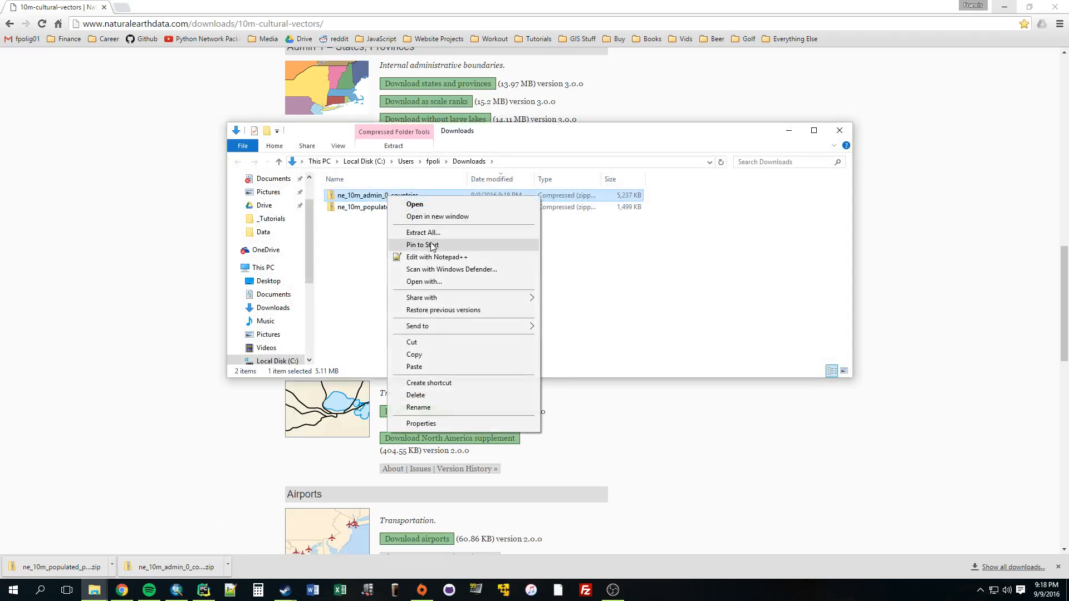
pyautogui.click(423, 233)
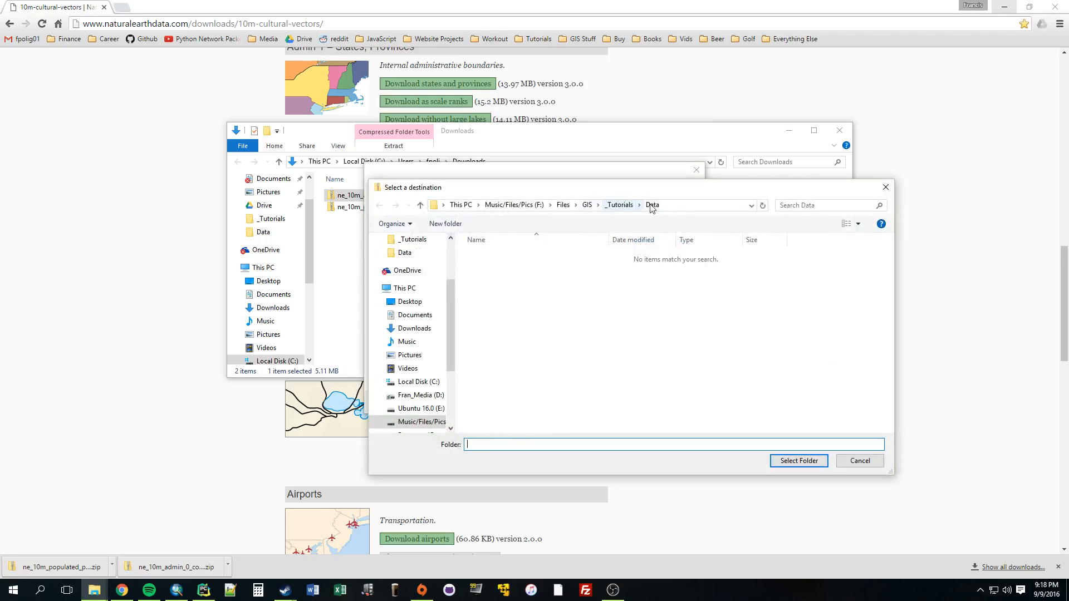
pyautogui.click(798, 459)
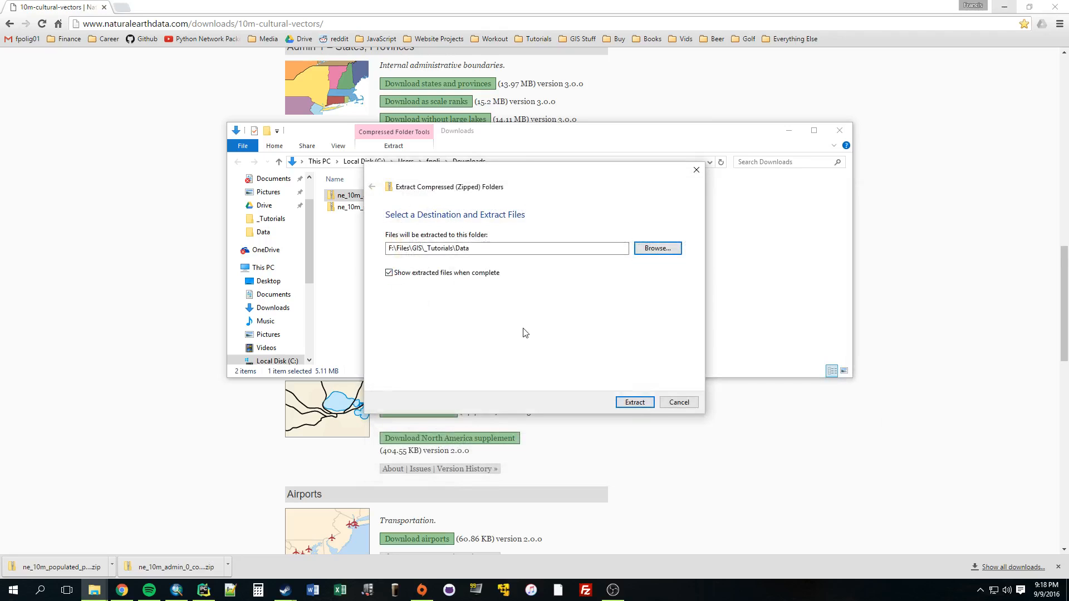
pyautogui.click(634, 402)
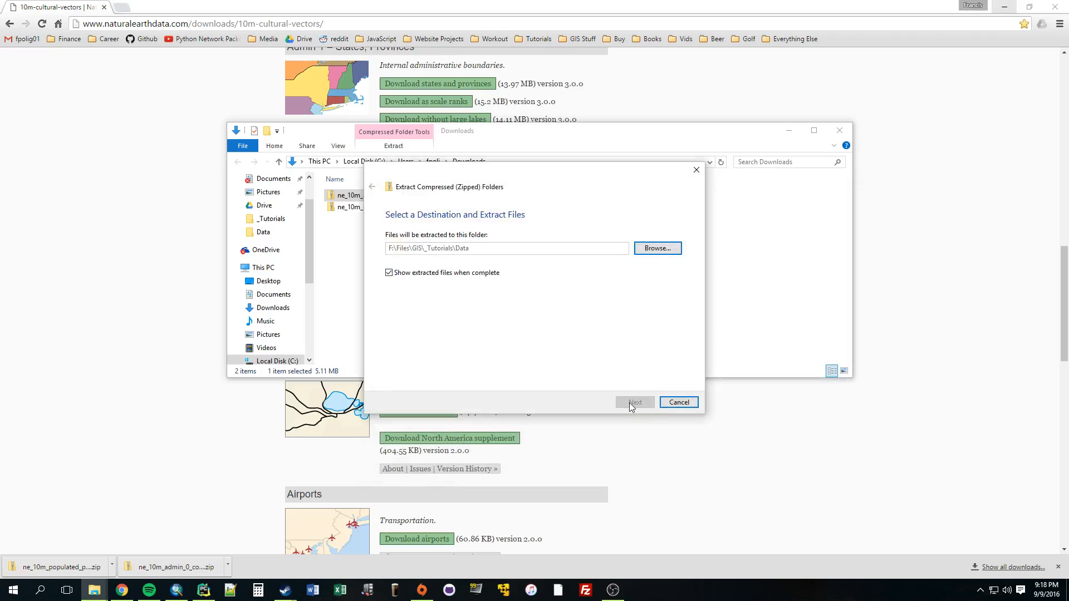
pyautogui.click(634, 402)
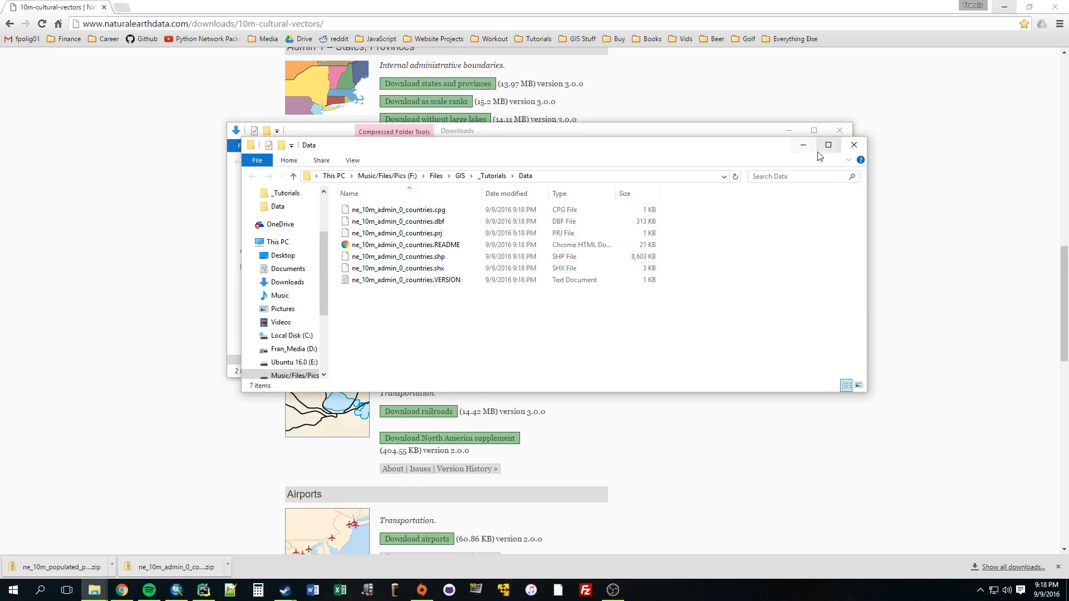
# Step: Extract the ne_10m_populated_places zip into the same _Tutorials Data folder
pyautogui.rightClick(375, 207)
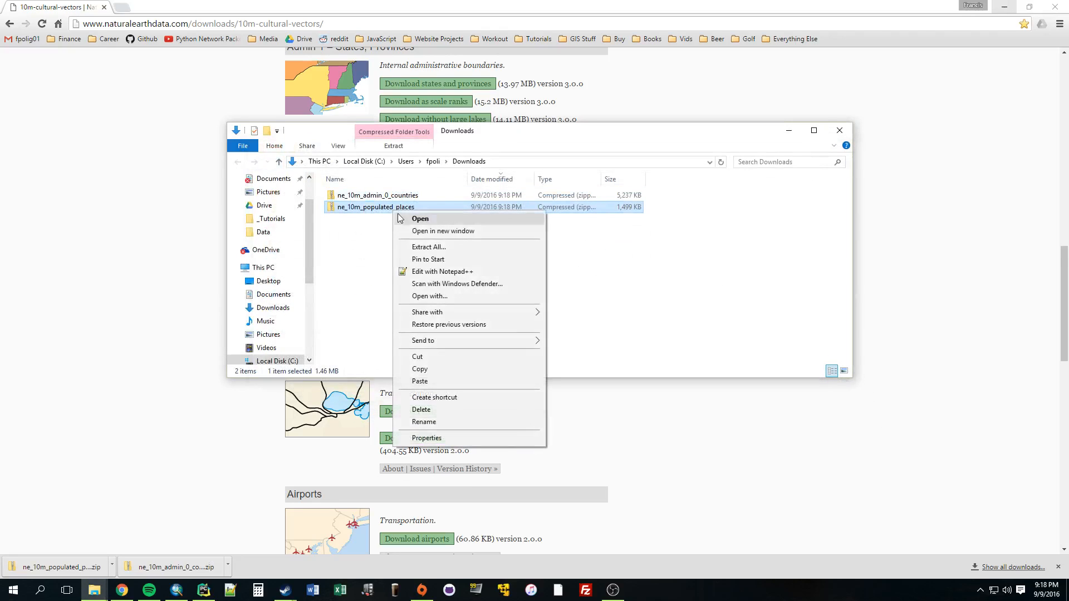
pyautogui.click(428, 247)
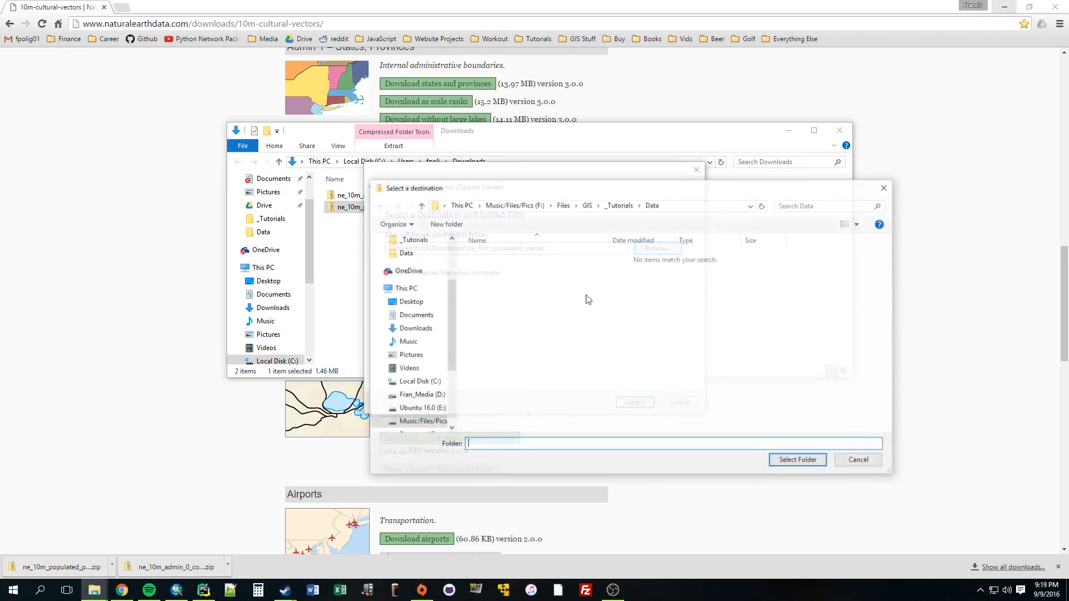
pyautogui.click(797, 460)
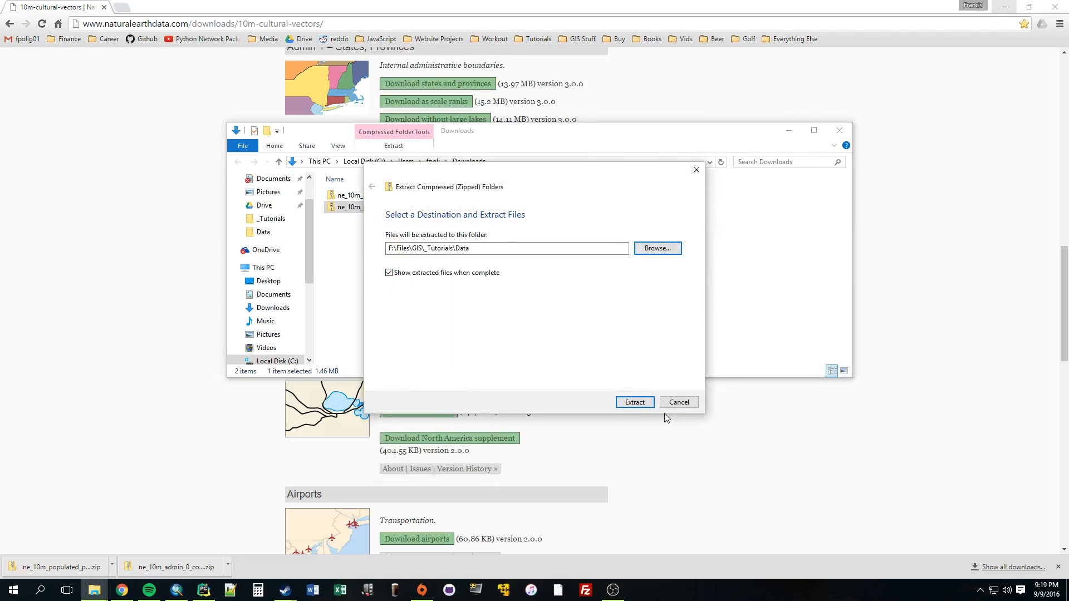
pyautogui.click(634, 402)
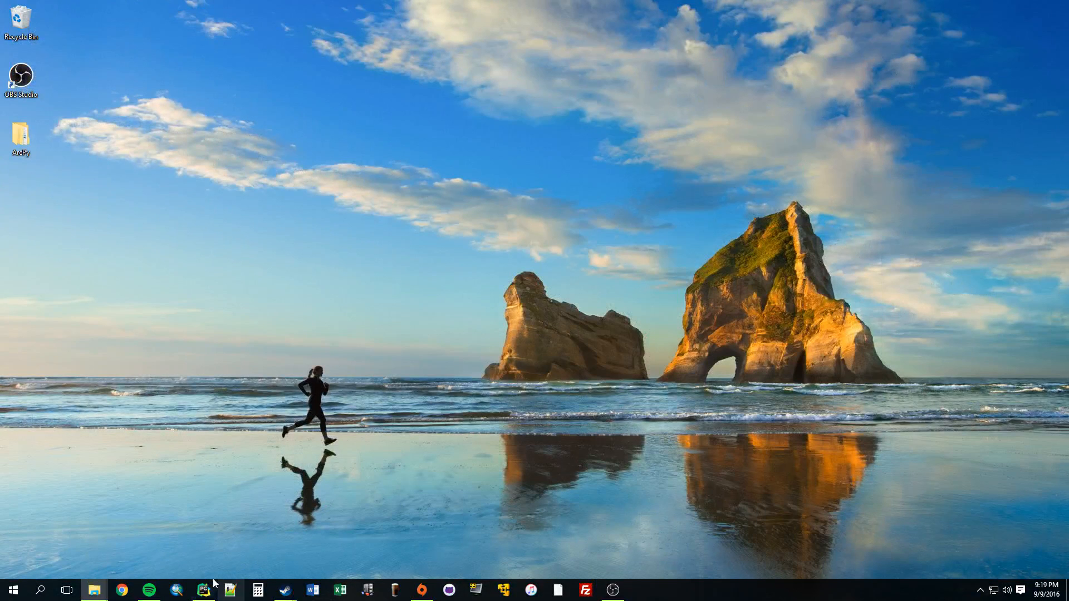
# Step: Switch back to ArcMap with its untitled empty map document
pyautogui.click(202, 590)
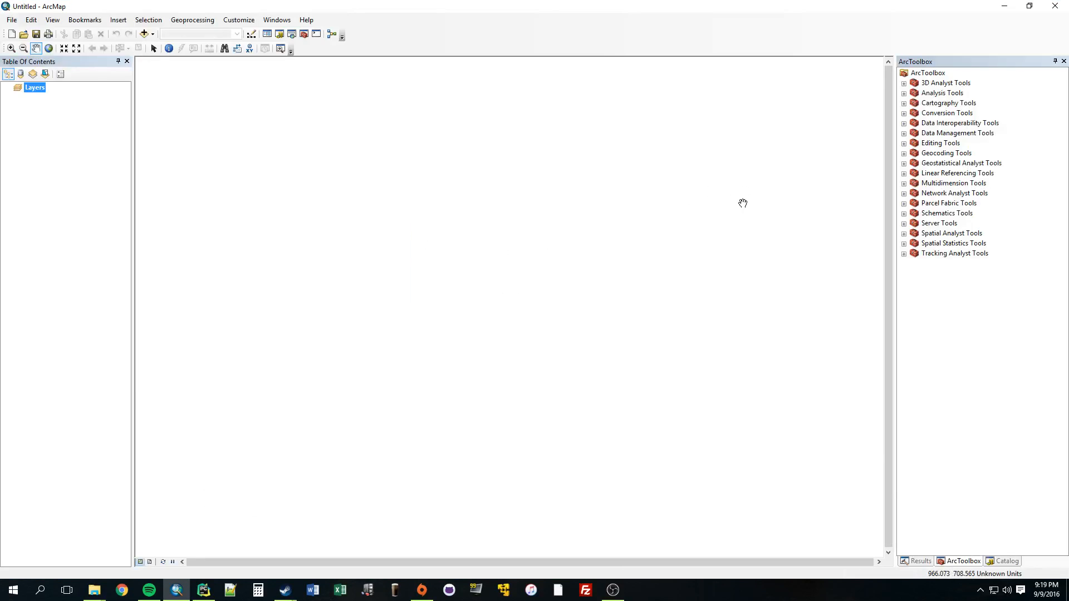
# Step: Show the Catalog panel and expand F:\Files\GIS > _Tutorials > Data
pyautogui.click(1007, 560)
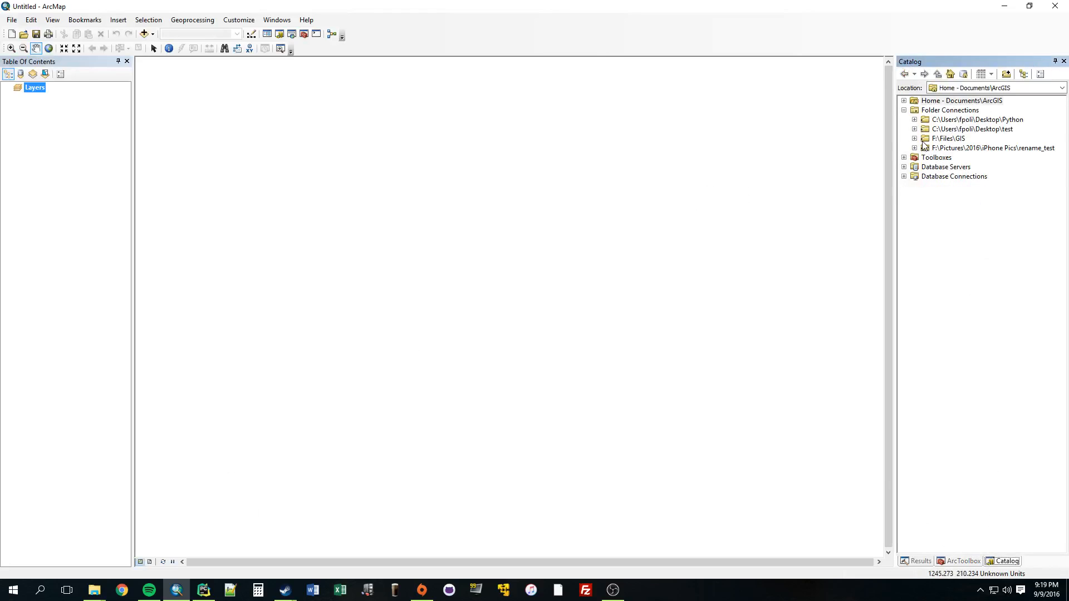
pyautogui.click(915, 139)
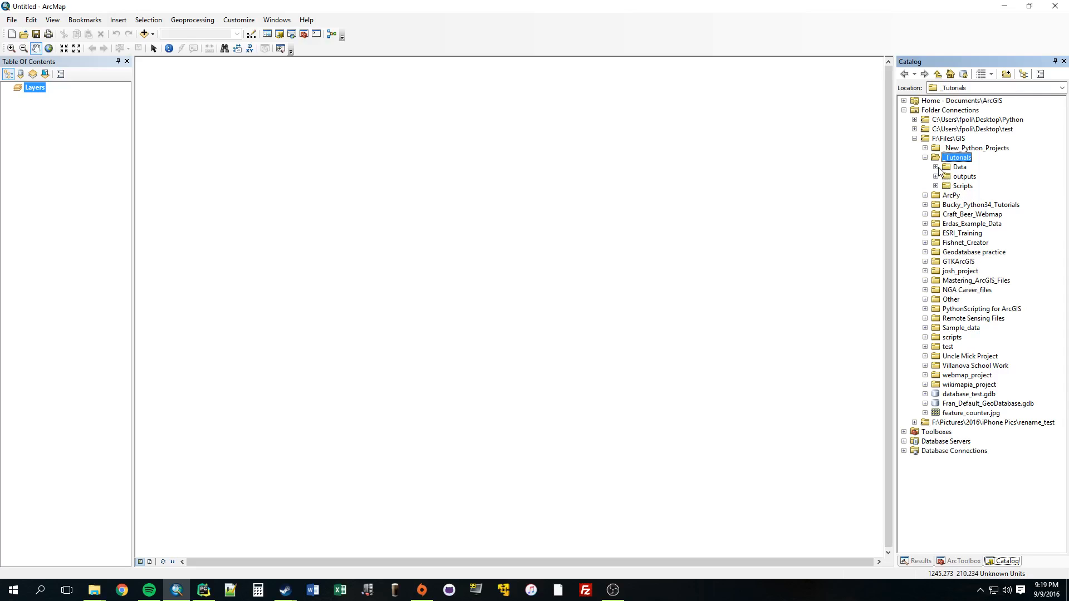
pyautogui.click(936, 167)
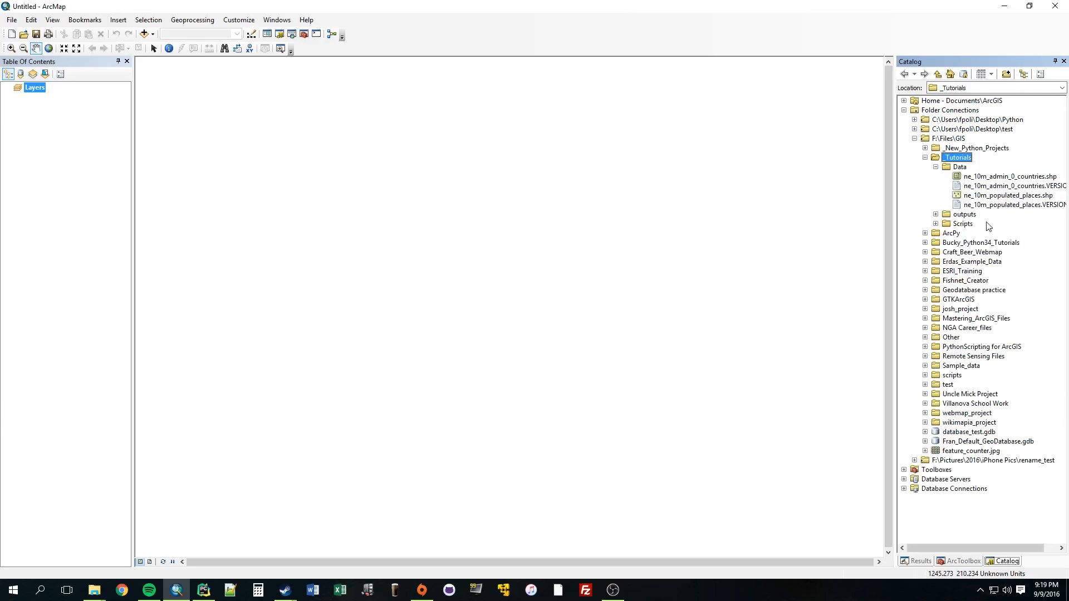
# Step: Delete the countries and populated places .VERSION text files, confirming each
pyautogui.click(1012, 186)
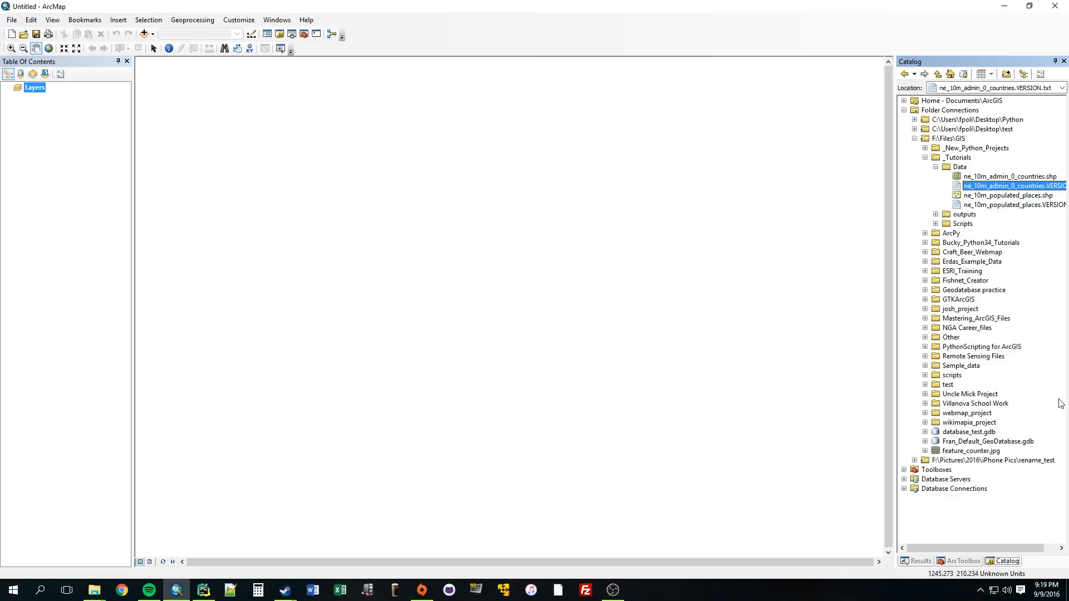
pyautogui.press('Delete')
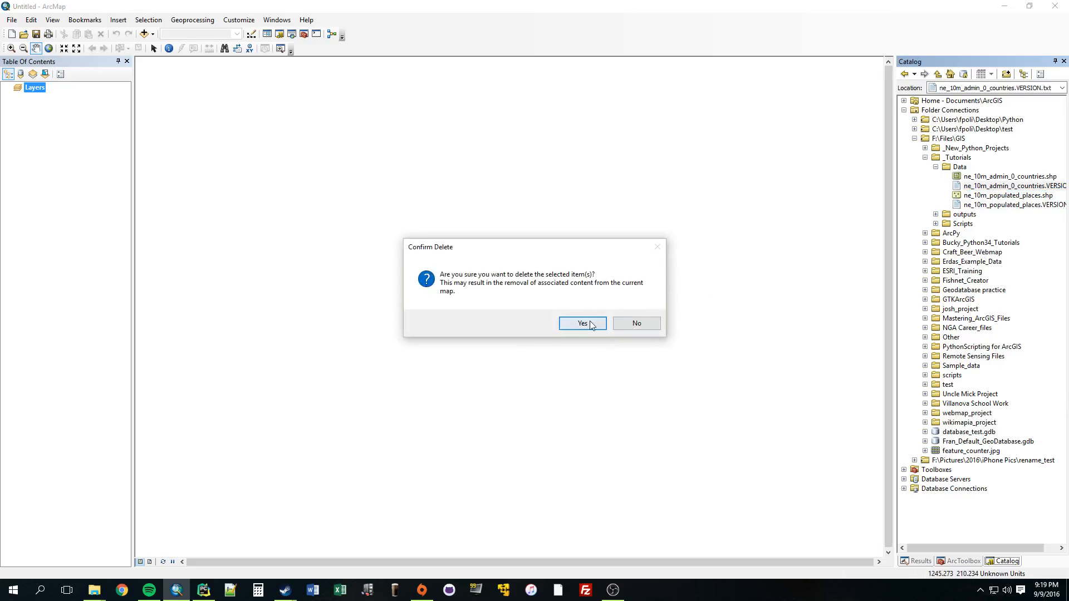
pyautogui.click(581, 323)
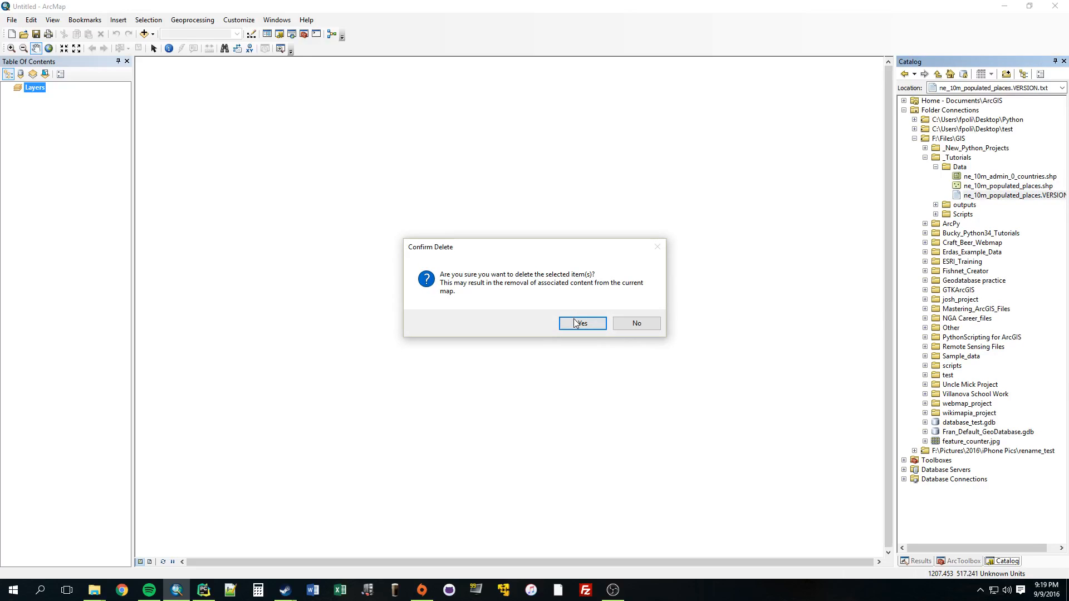
pyautogui.click(581, 323)
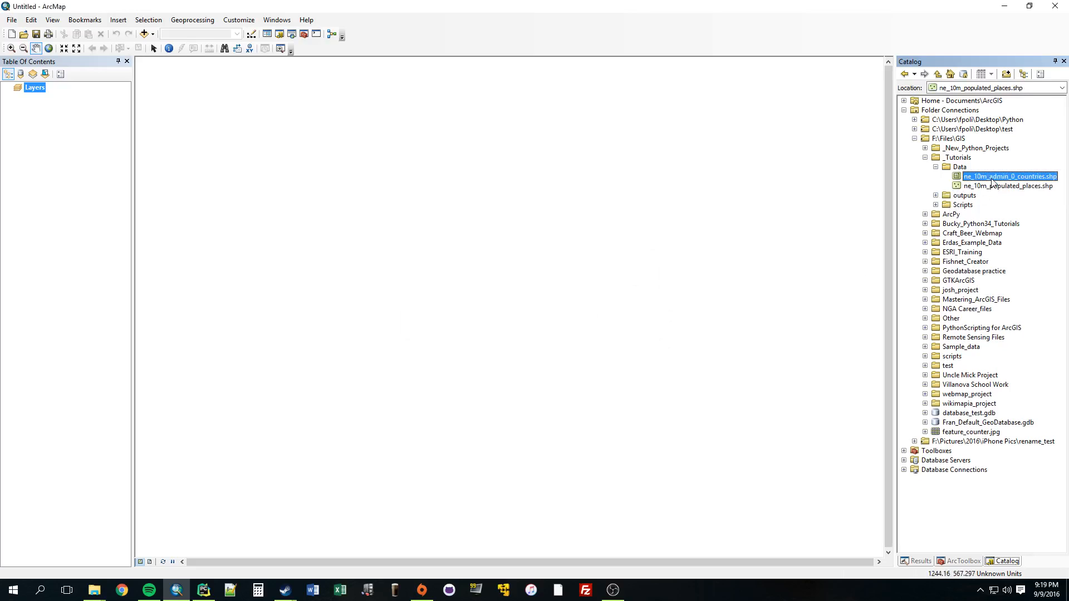